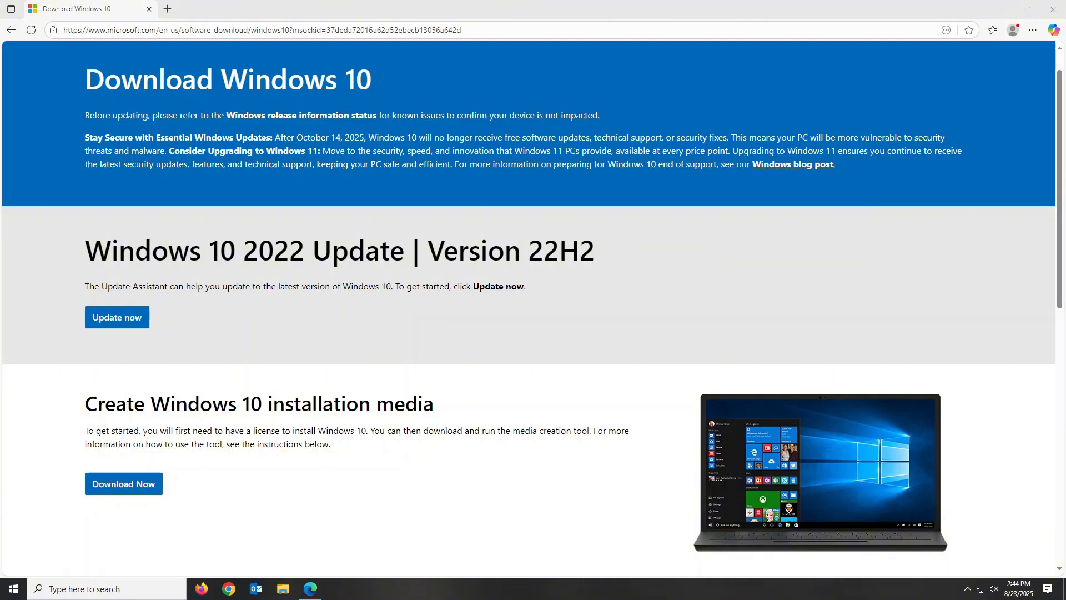
mouse_move(897, 595)
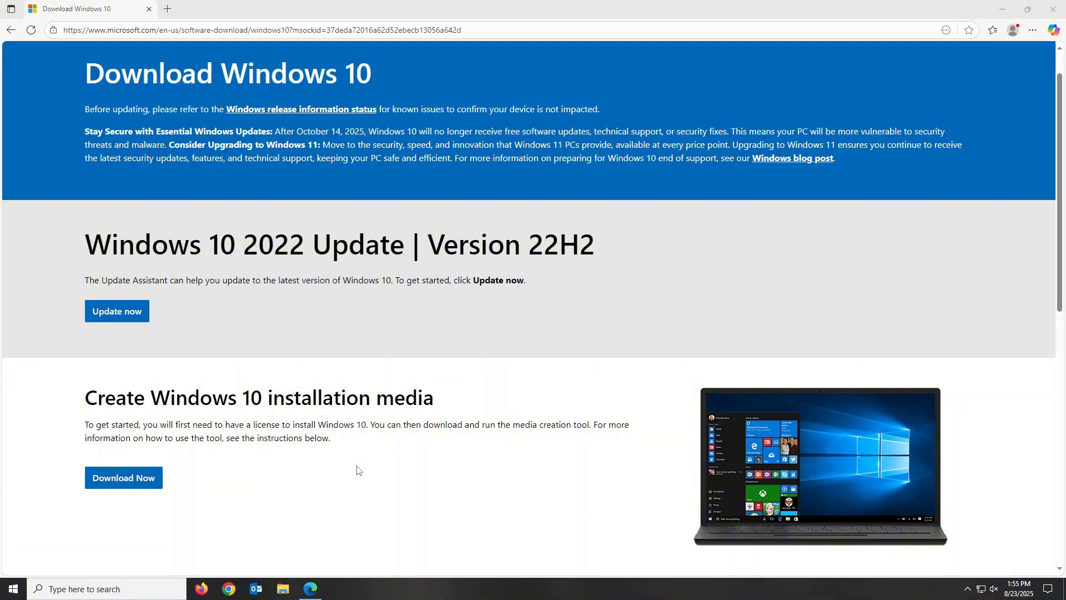
mouse_move(174, 479)
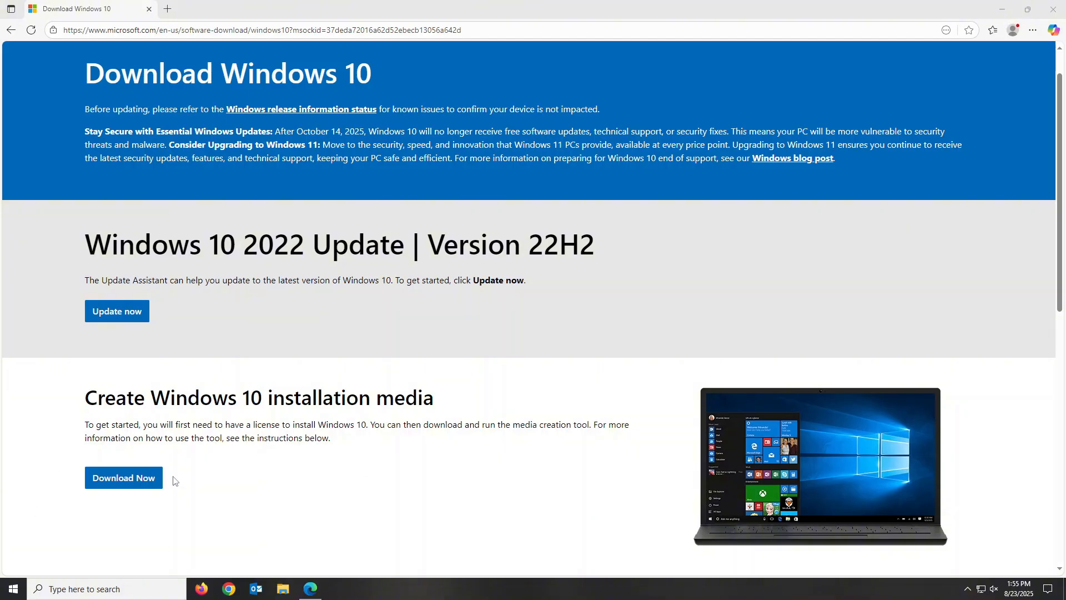
Step: Download MediaCreationTool_22H2.exe in Edge and show it in the Downloads panel
left_click(123, 478)
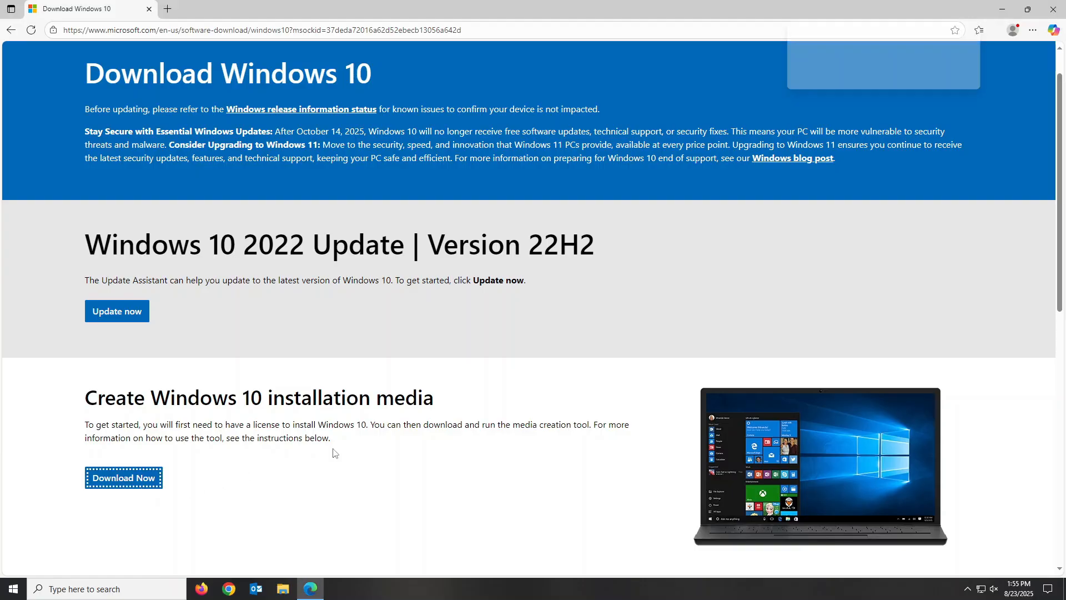
left_click(991, 29)
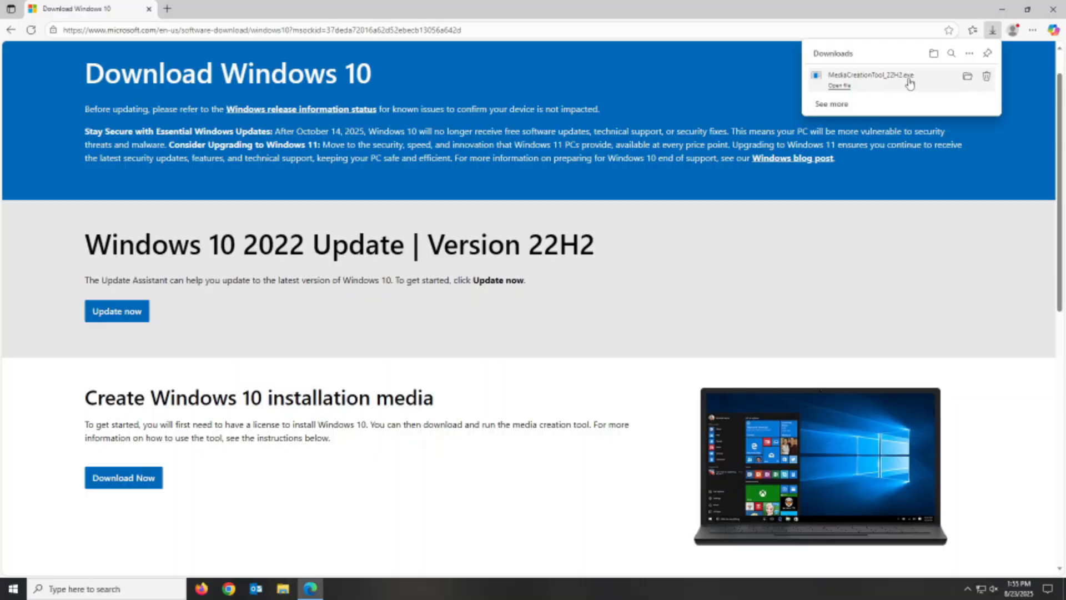
Step: Run the media creation tool, accept the license and choose installation media for another PC
left_click(839, 86)
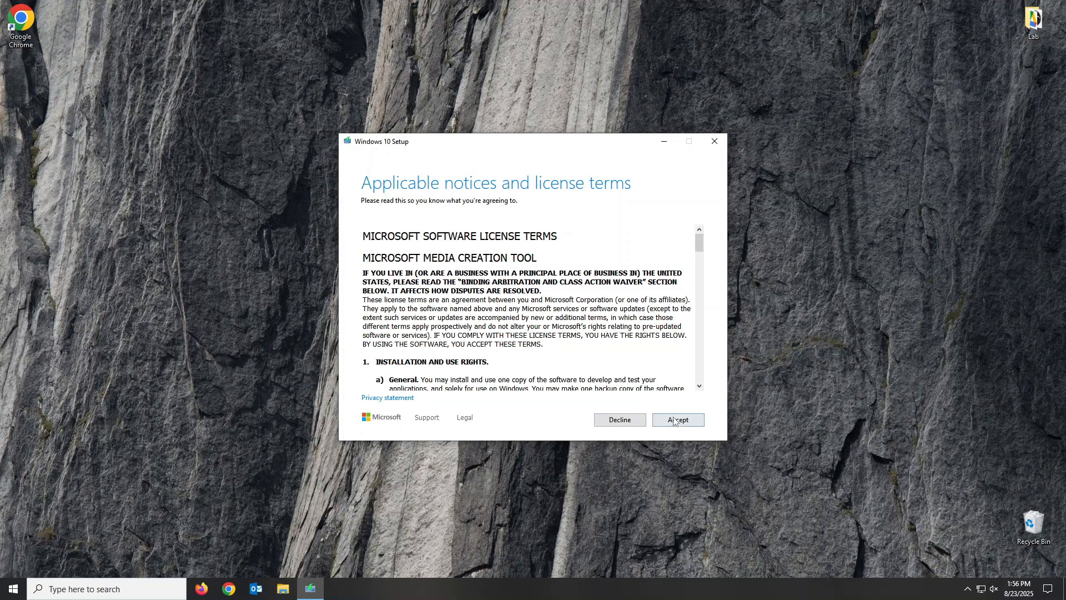
left_click(678, 420)
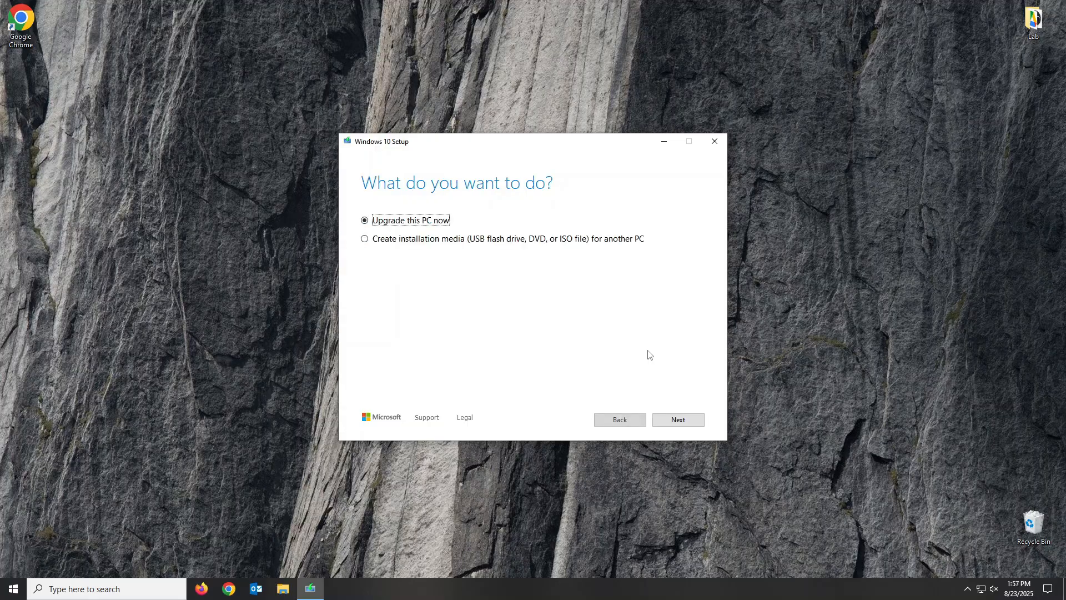
mouse_move(614, 335)
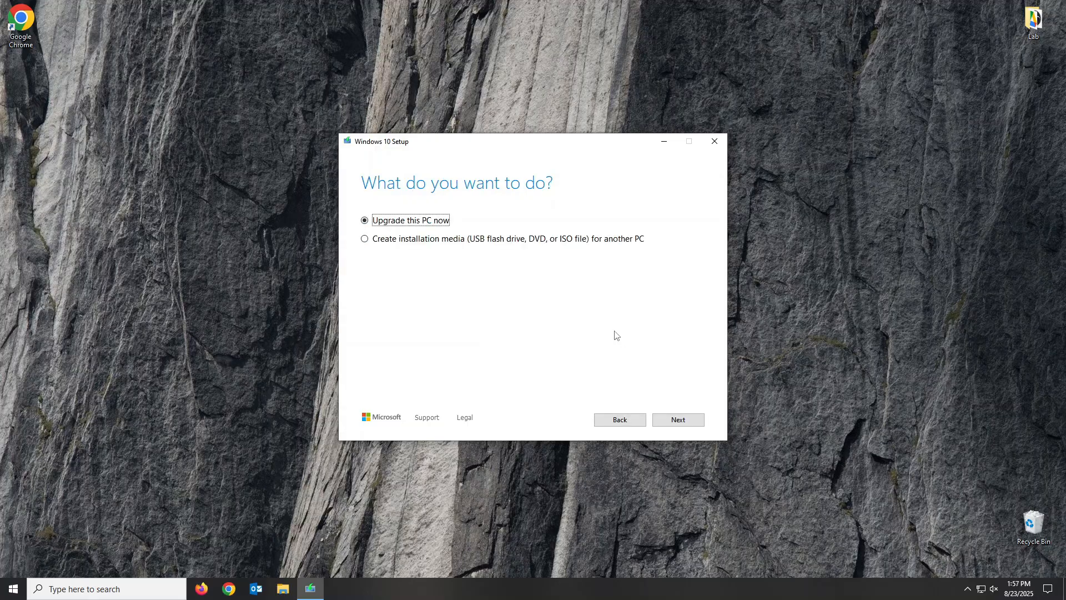
left_click(366, 238)
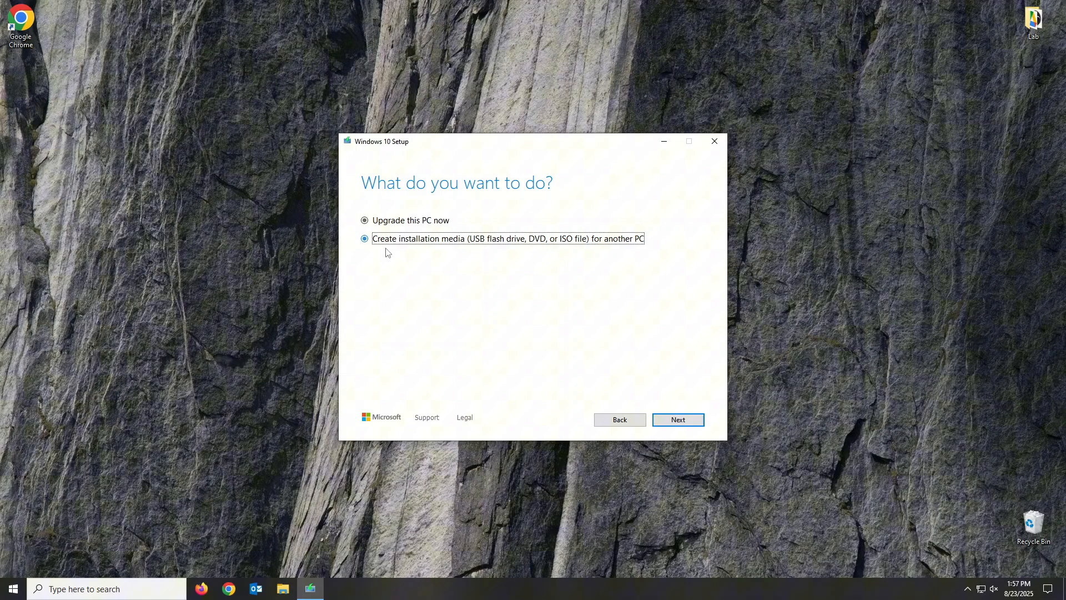
left_click(677, 420)
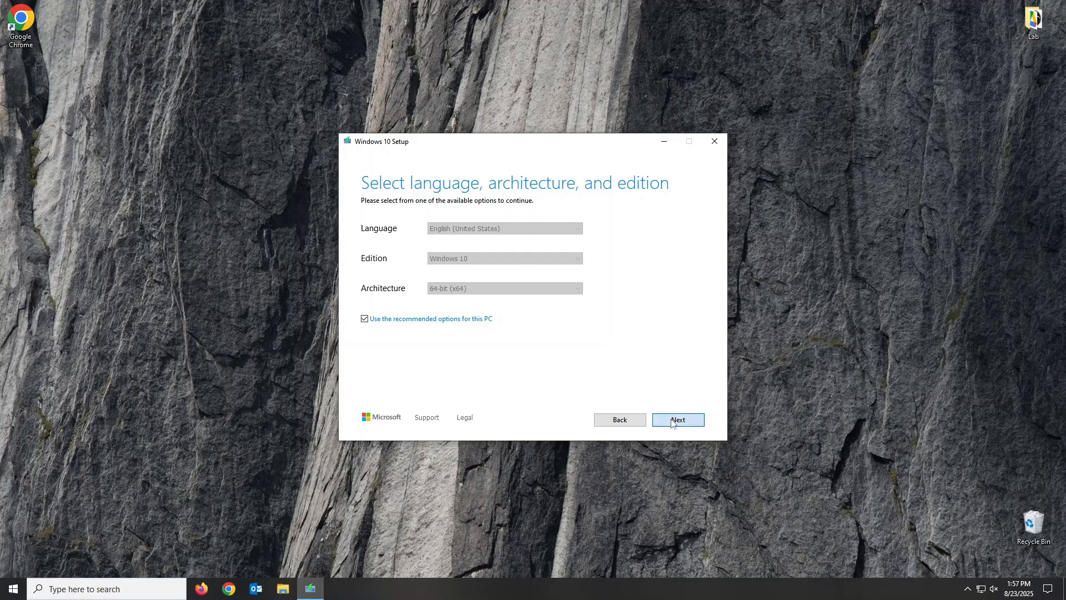
Step: Keep recommended language and edition, write Windows 10 to USB drive D: and finish setup
left_click(677, 420)
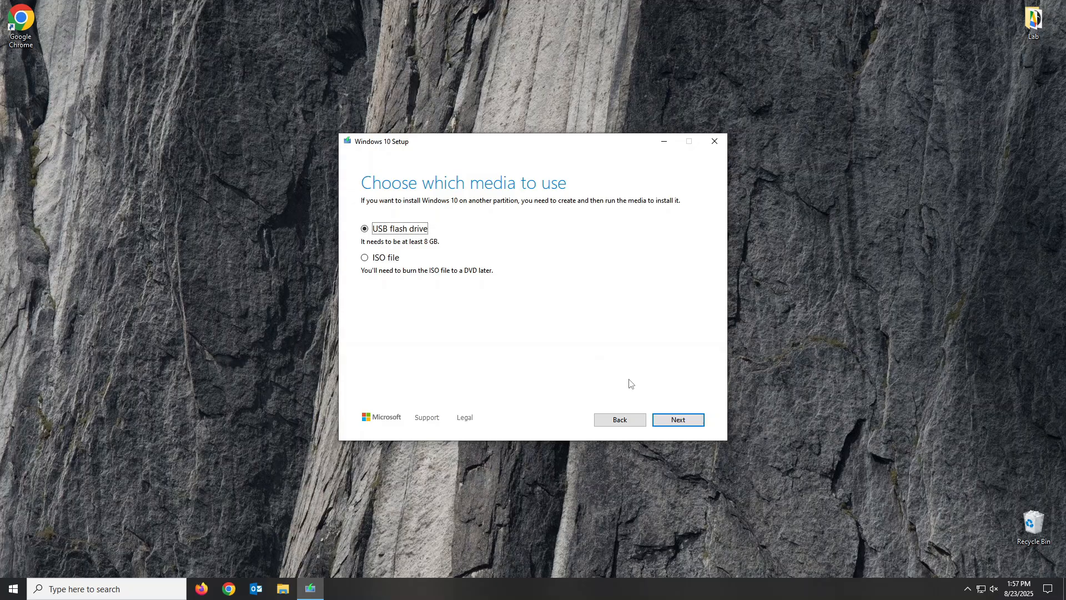
left_click(677, 420)
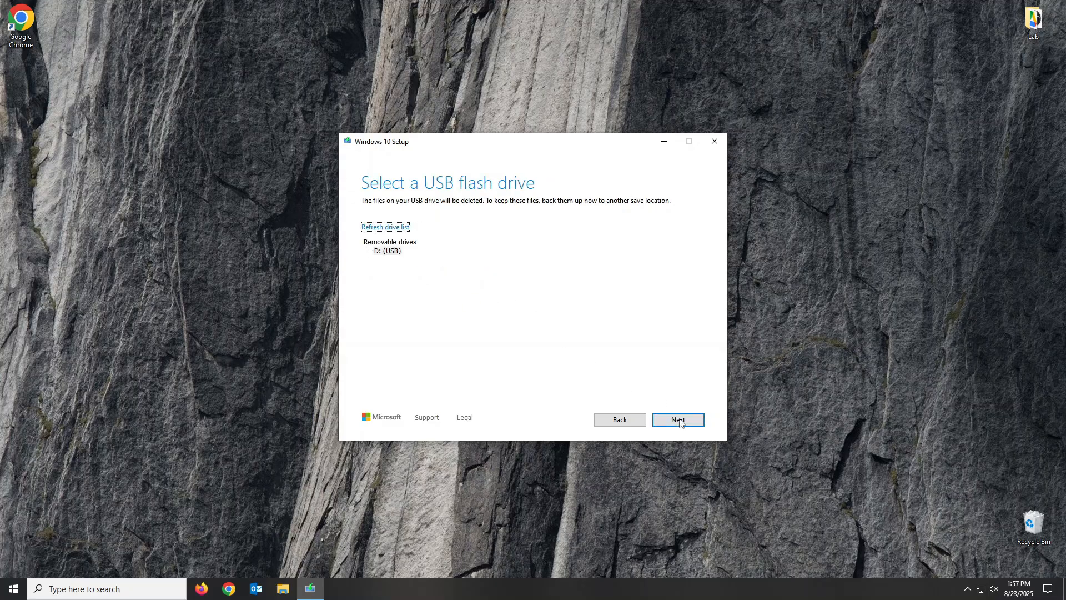
left_click(678, 420)
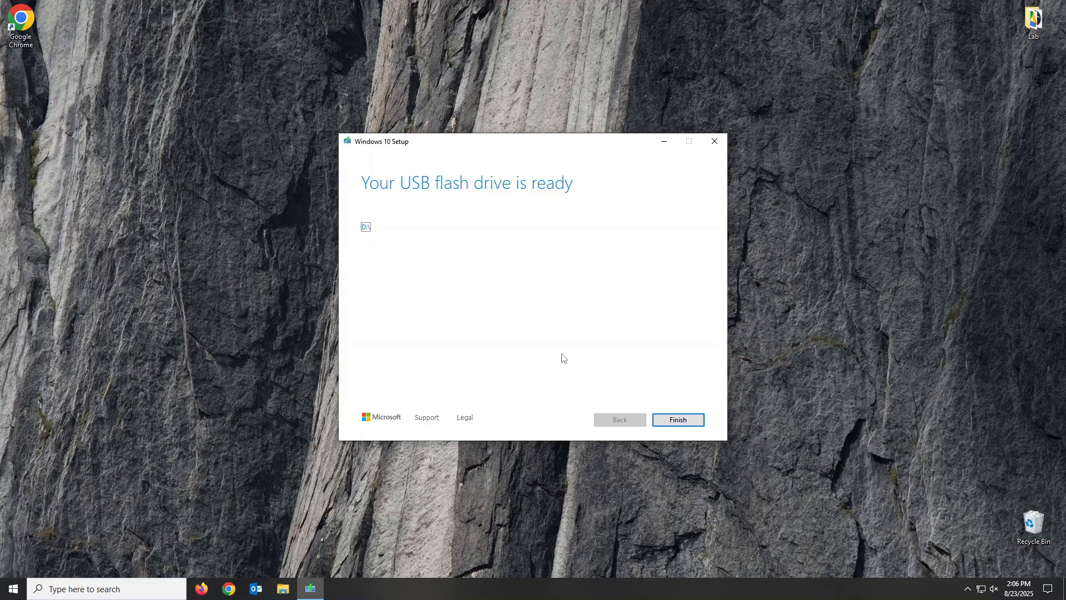
left_click(678, 419)
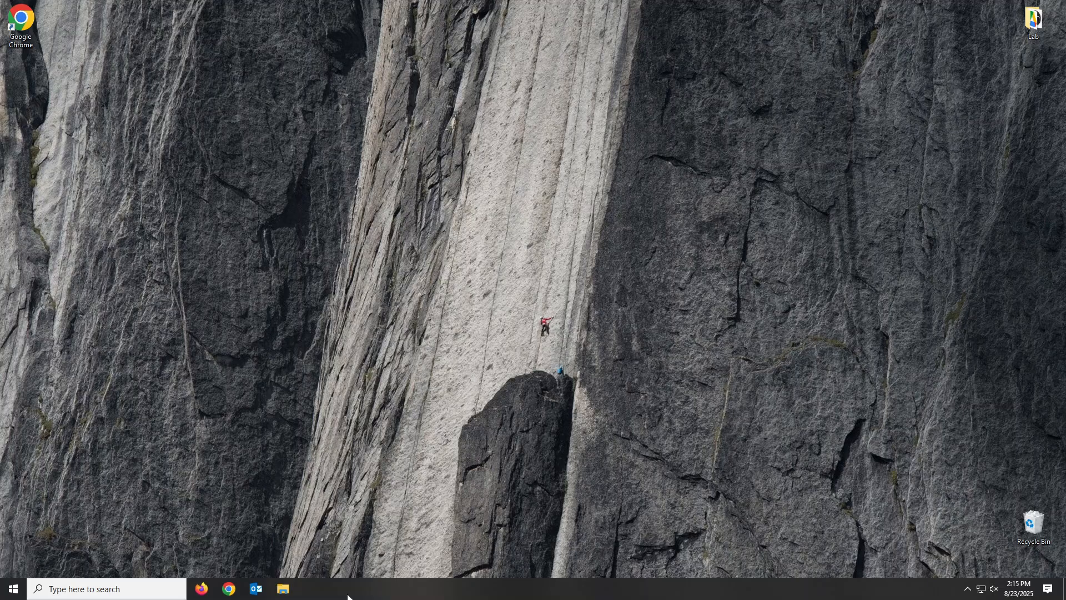
mouse_move(126, 585)
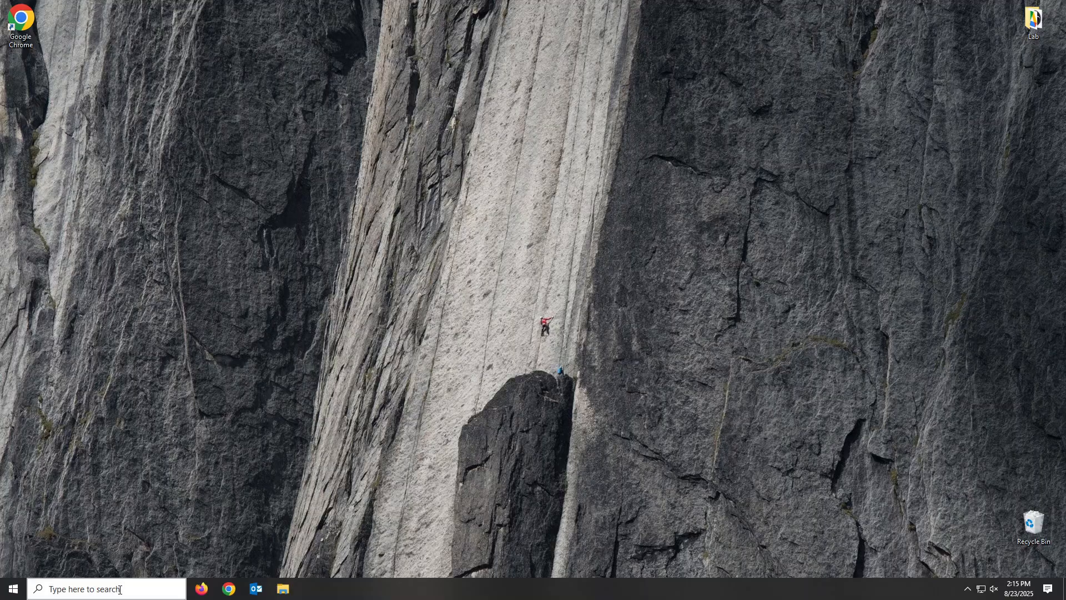
Step: Search 'windows security' from the taskbar and open the Windows Security app
type("windows se")
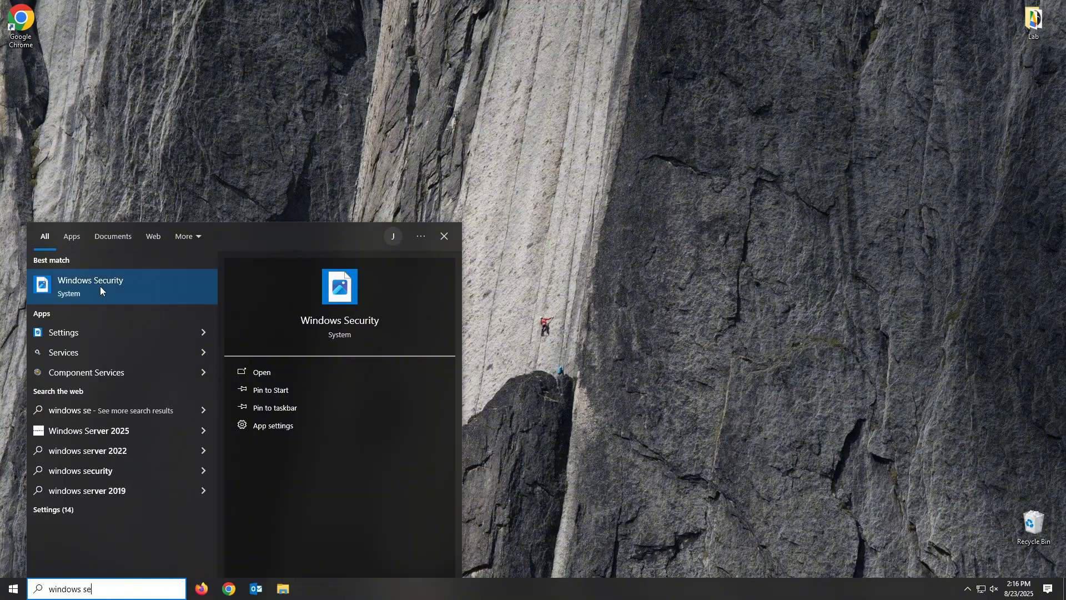
left_click(89, 285)
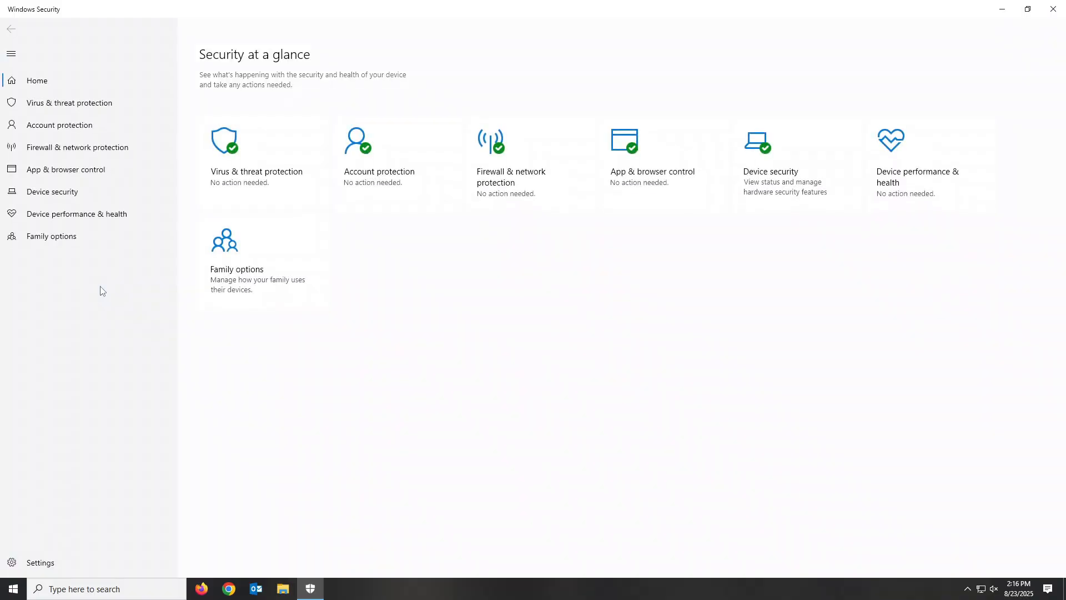
Step: Turn Tamper Protection on in the virus and threat protection settings
left_click(256, 150)
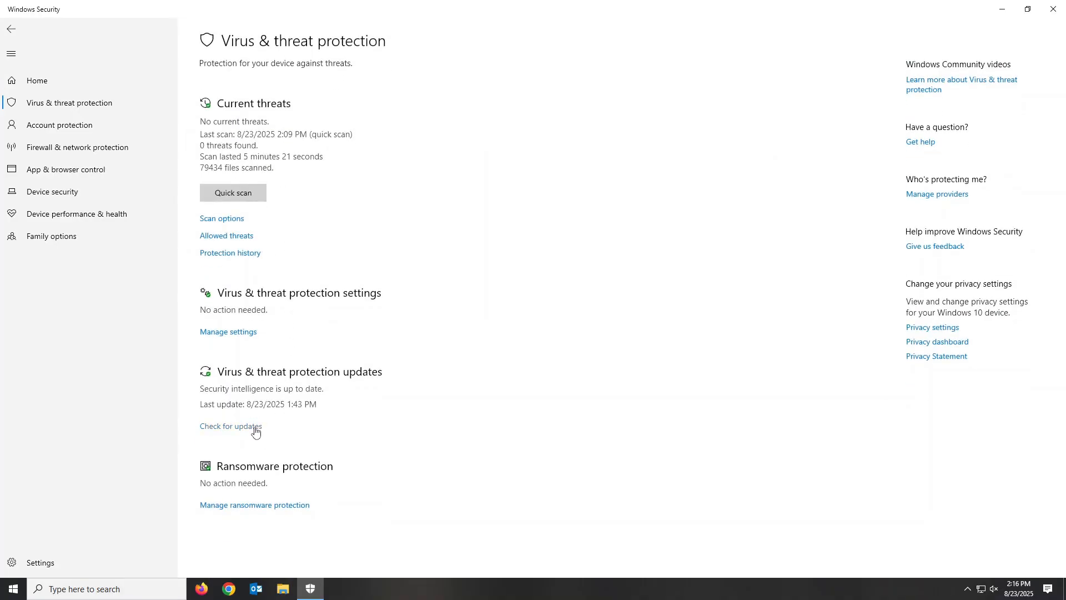
scroll("down", 3)
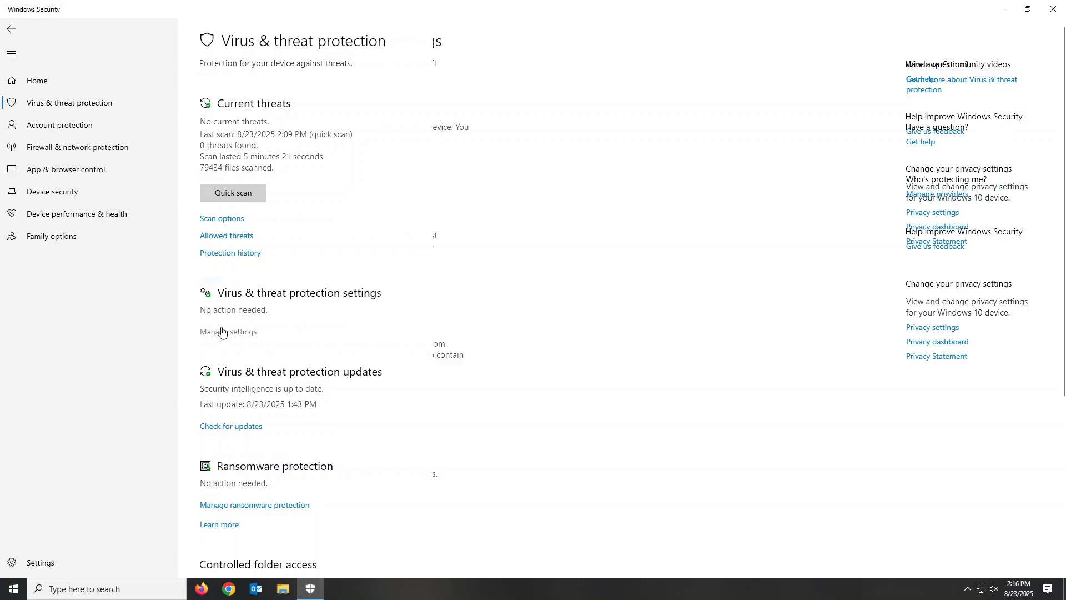
left_click(228, 330)
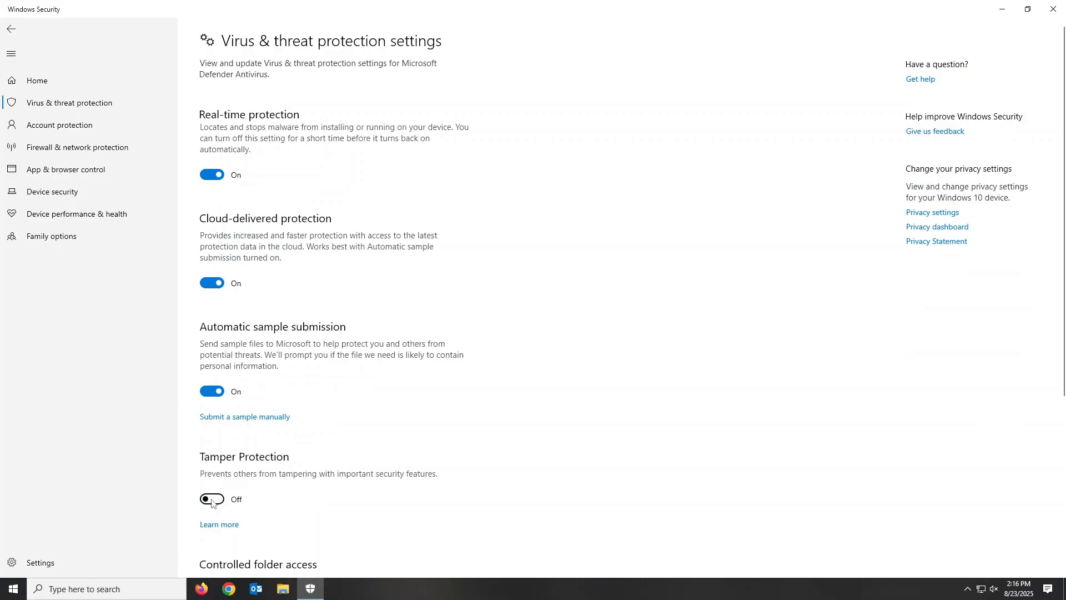
left_click(211, 498)
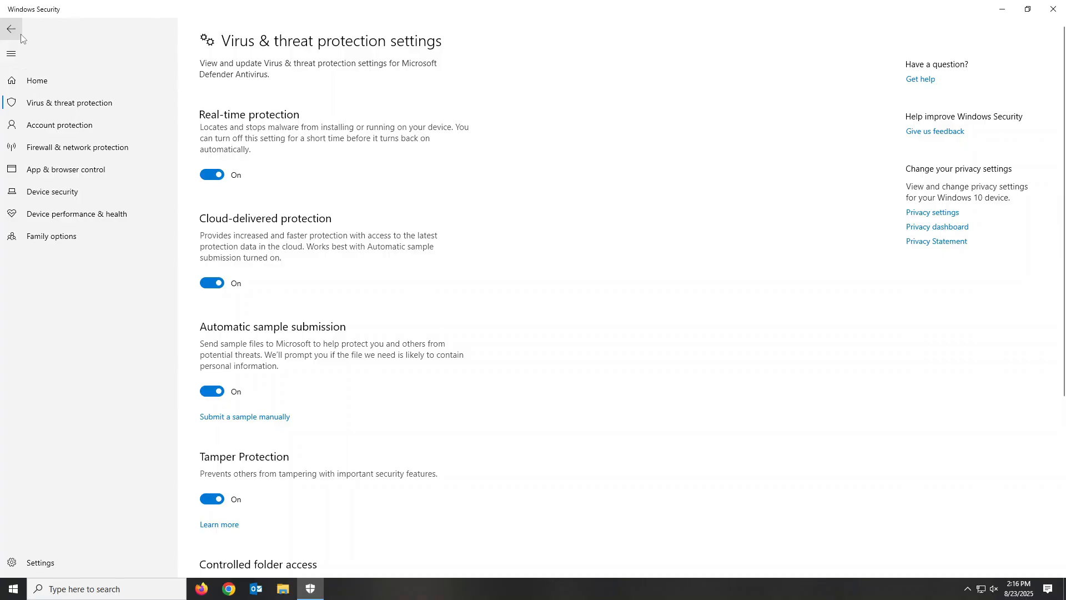
Step: Turn Controlled folder access on under ransomware protection, then close Windows Security
left_click(11, 28)
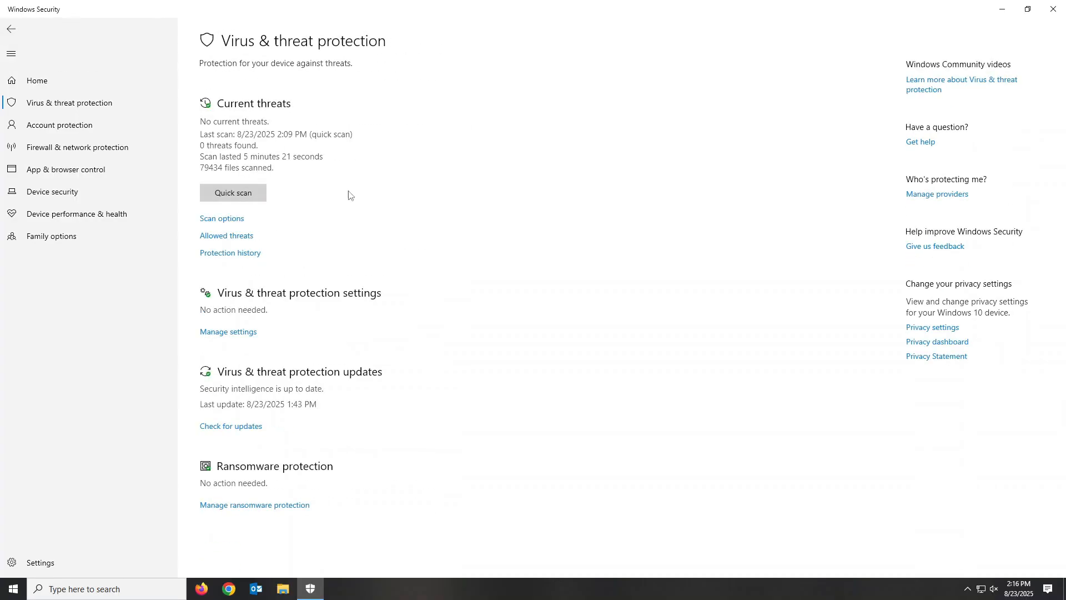
mouse_move(256, 509)
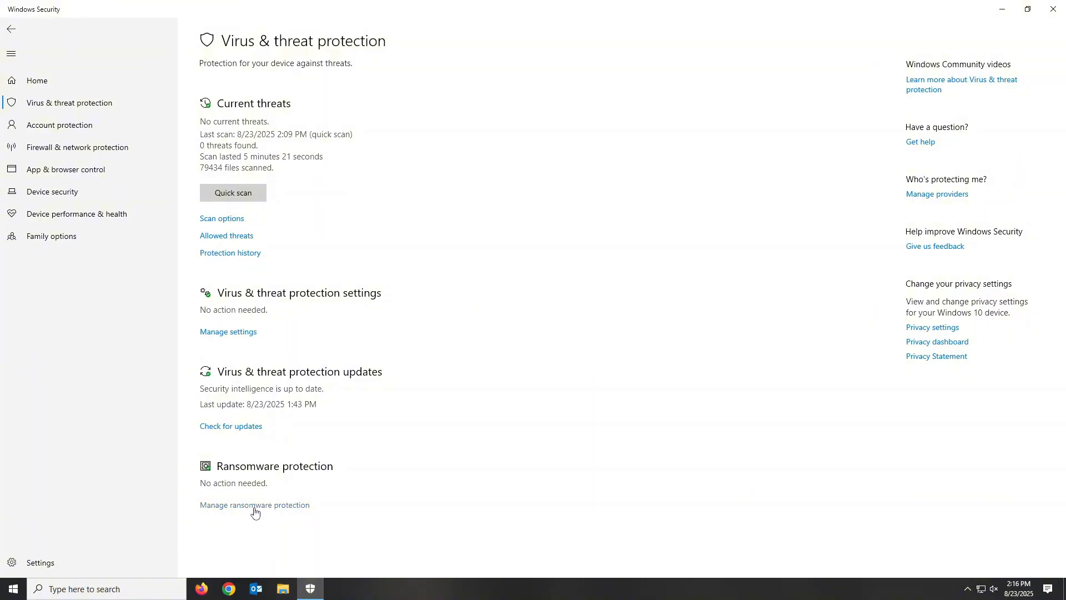
left_click(254, 504)
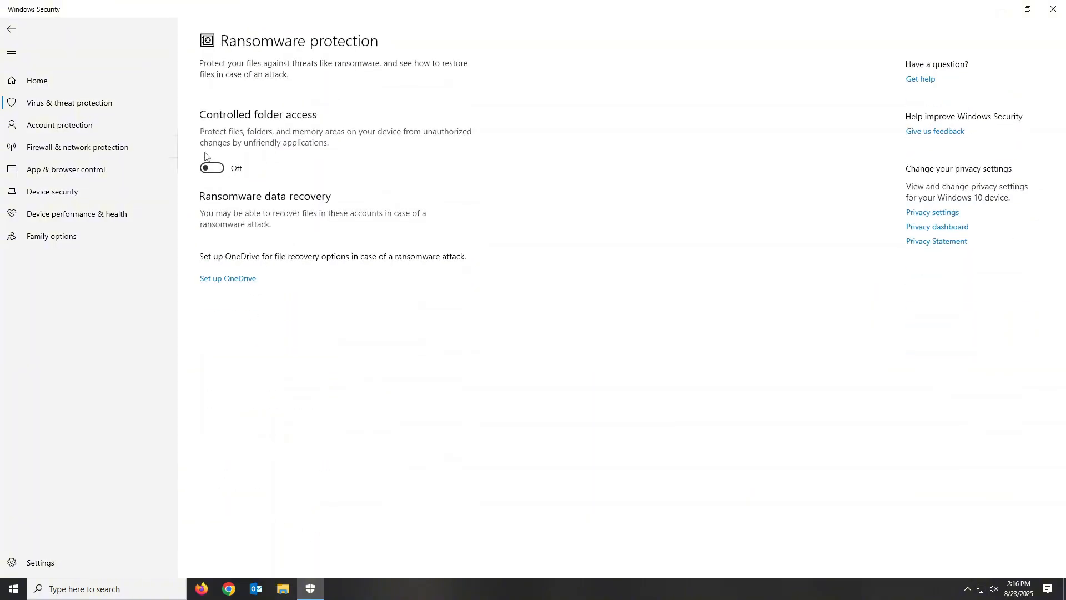
left_click(212, 168)
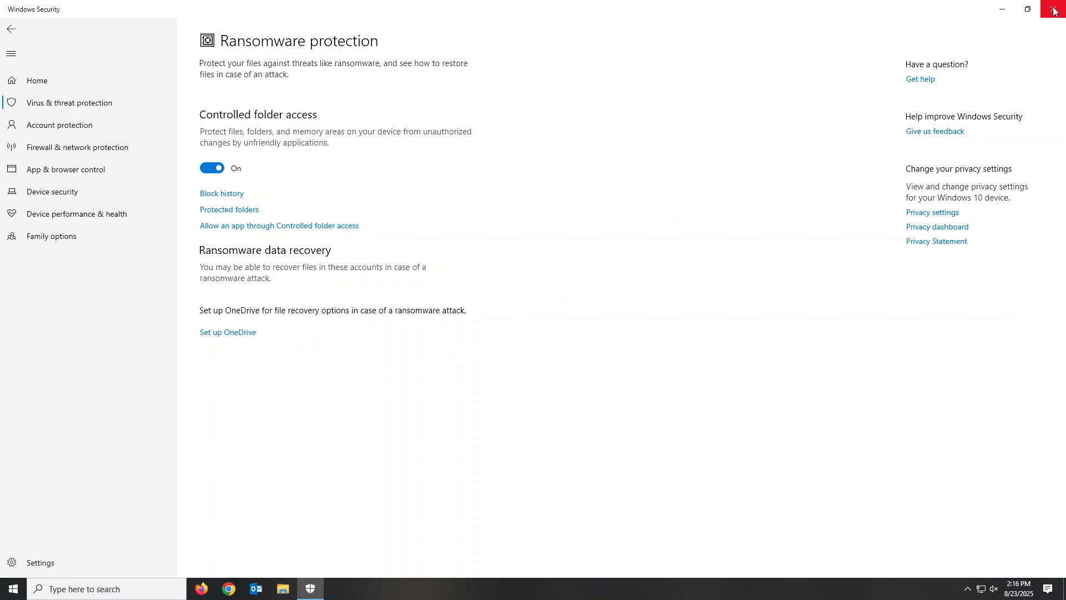
mouse_move(1053, 11)
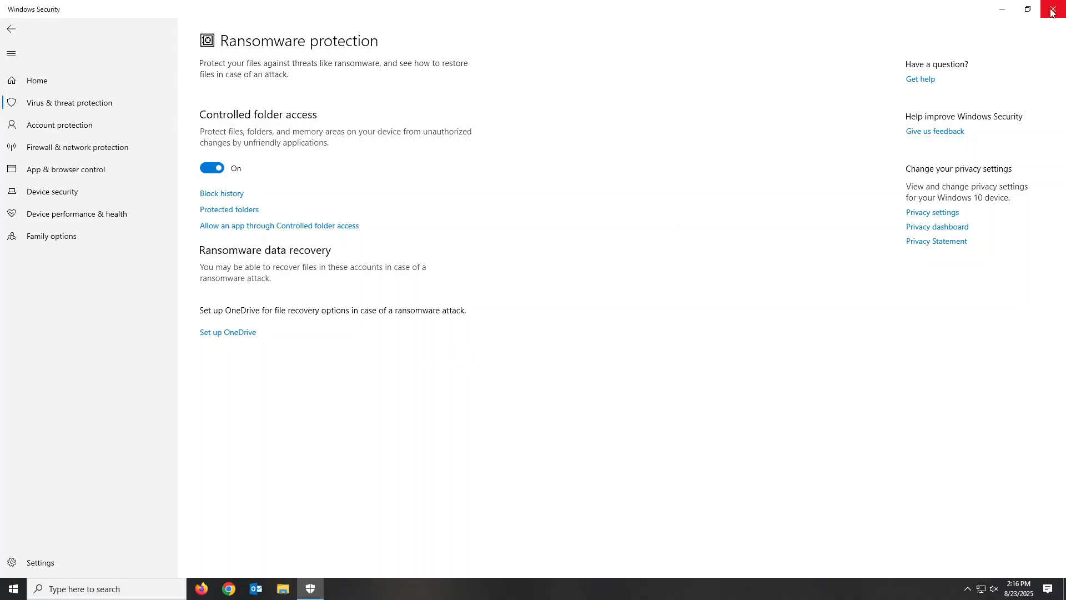
left_click(1054, 11)
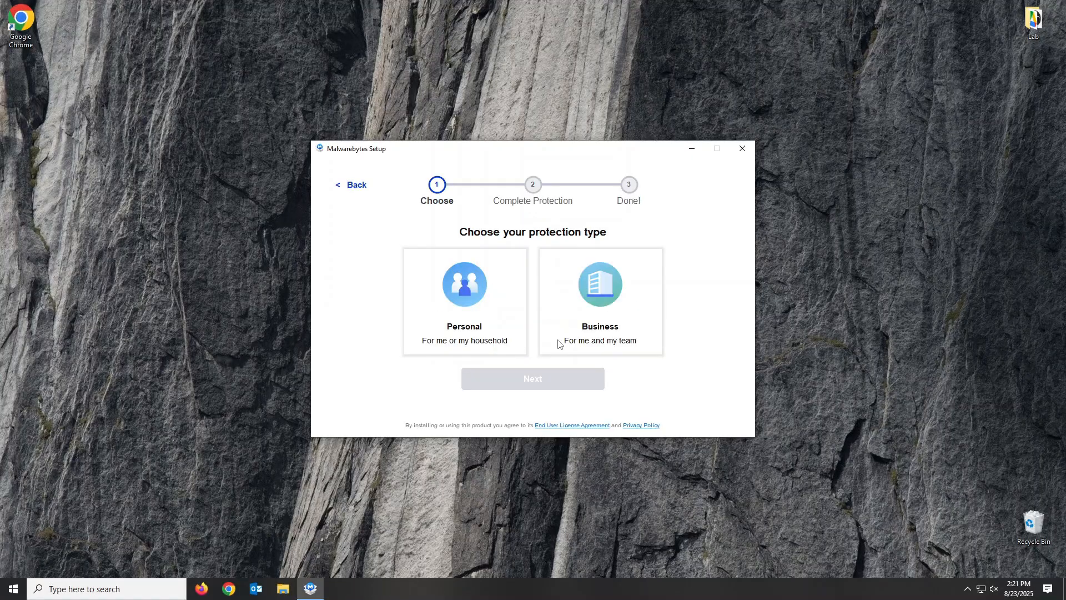
Step: Choose Personal protection in Malwarebytes Setup and continue to the Browser Guard offer
left_click(464, 301)
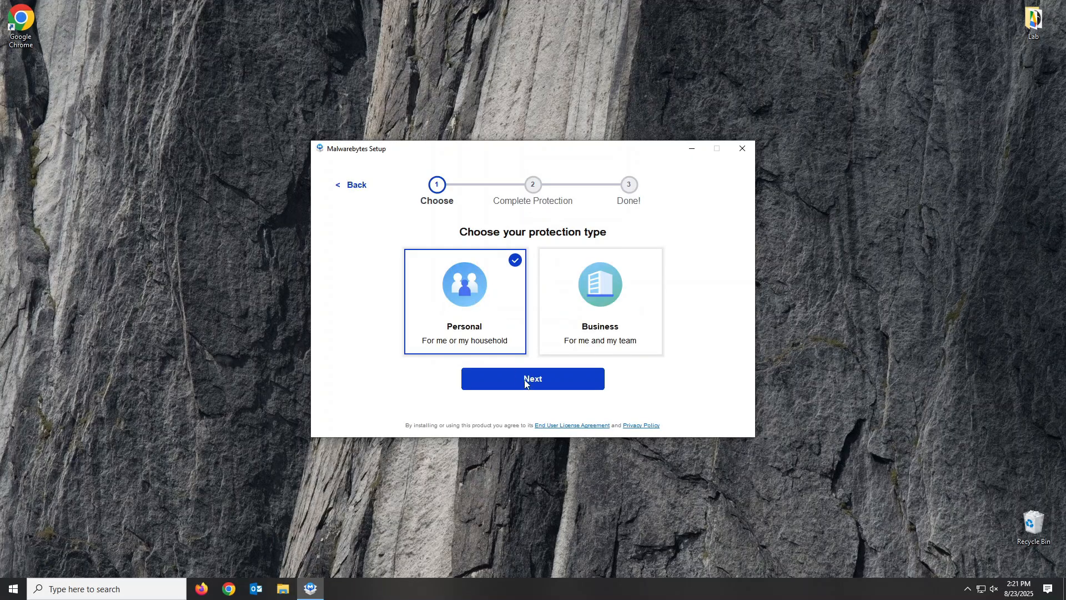
left_click(532, 379)
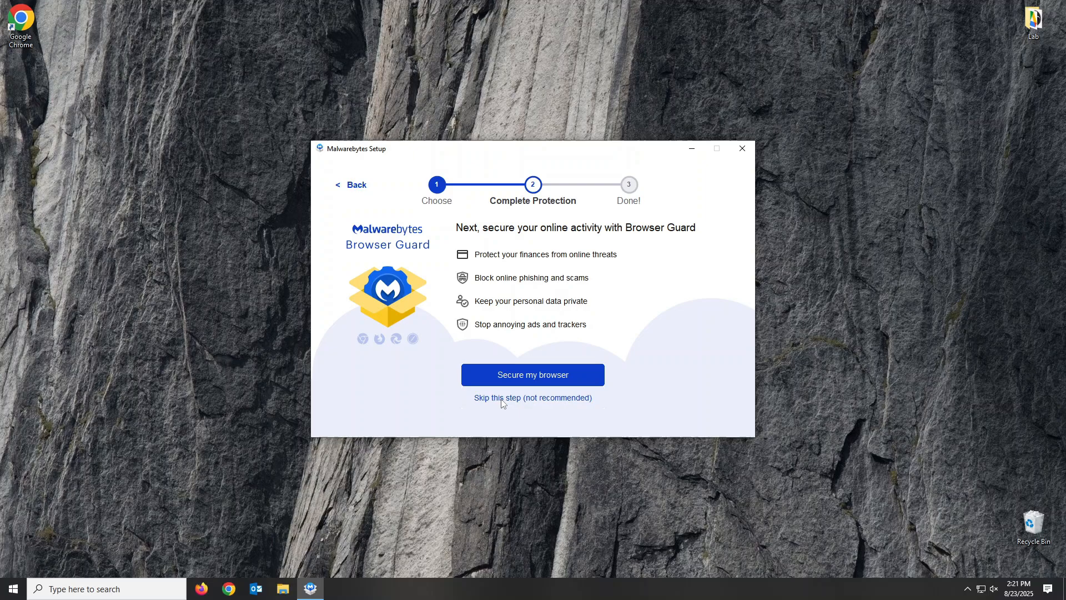